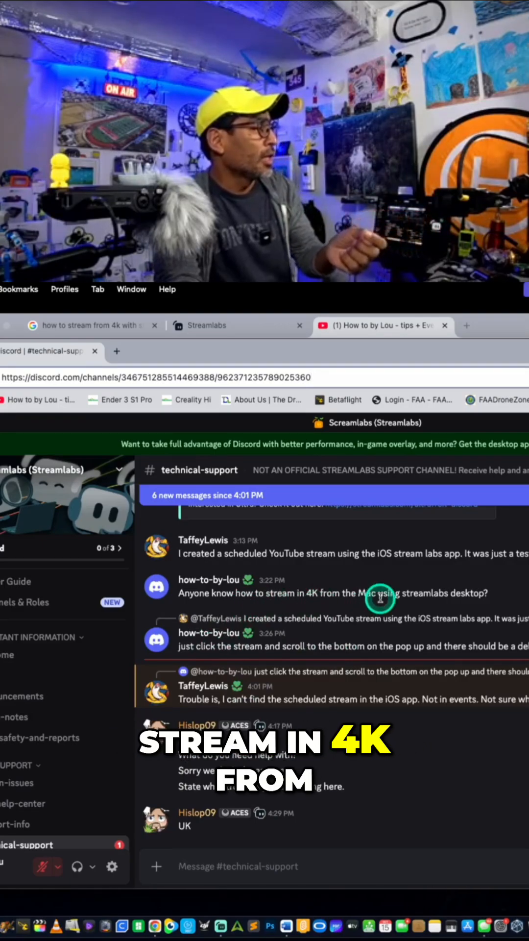
# Switch from the Discord 4K question to Streamlabs Desktop's Video settings showing 3840x2160 at 30 FPS.
pyautogui.click(378, 325)
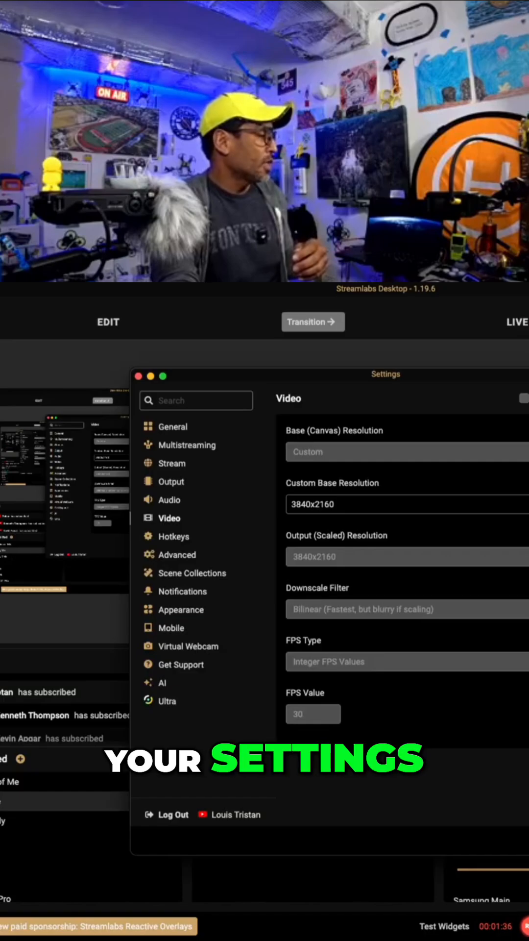
# Leave the video settings and start Go Live with Stream to YouTube enabled, showing its event details.
pyautogui.click(340, 452)
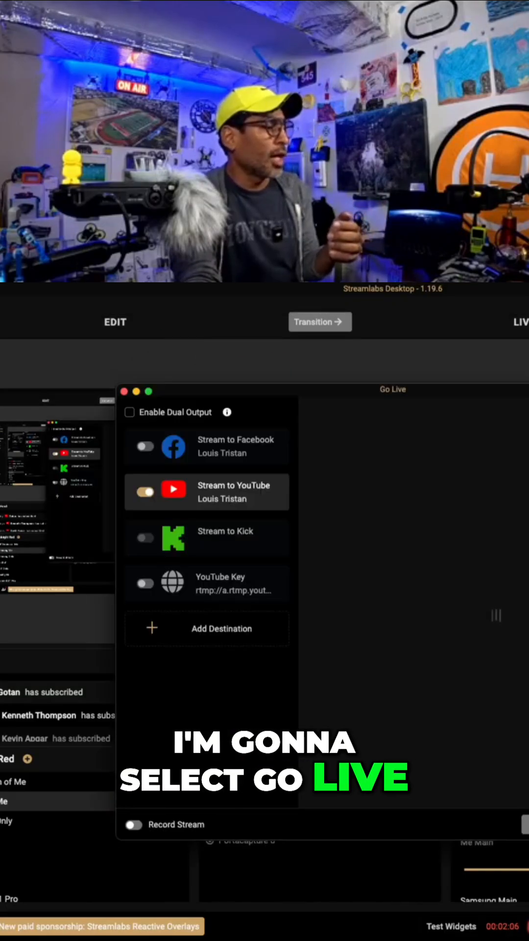
pyautogui.click(190, 497)
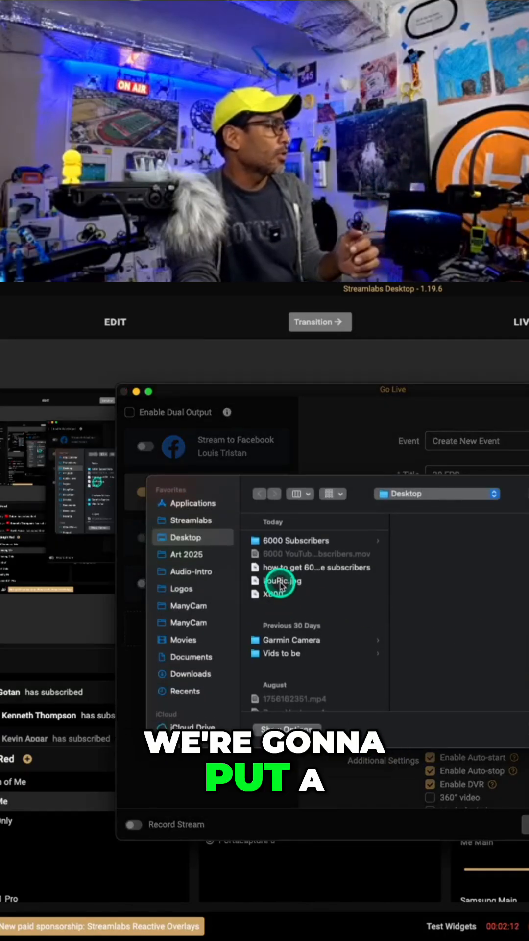
# Preview the 6000 subscribers image and the X800 photo, then choose a Desktop picture as the stream thumbnail.
pyautogui.click(315, 567)
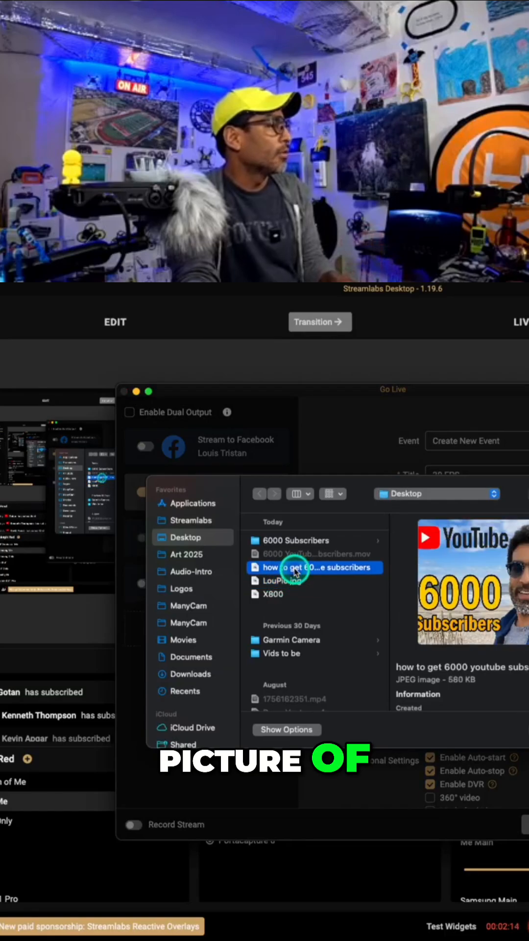
pyautogui.click(274, 594)
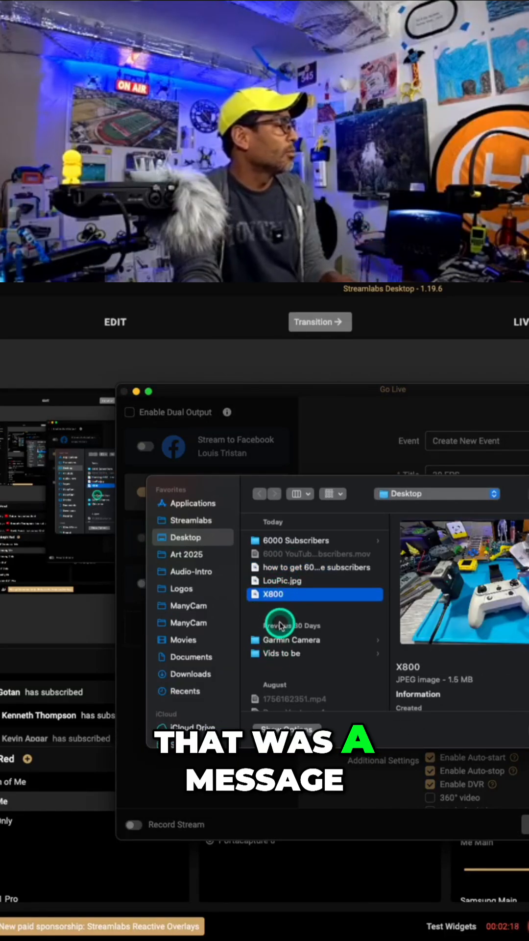
pyautogui.click(314, 567)
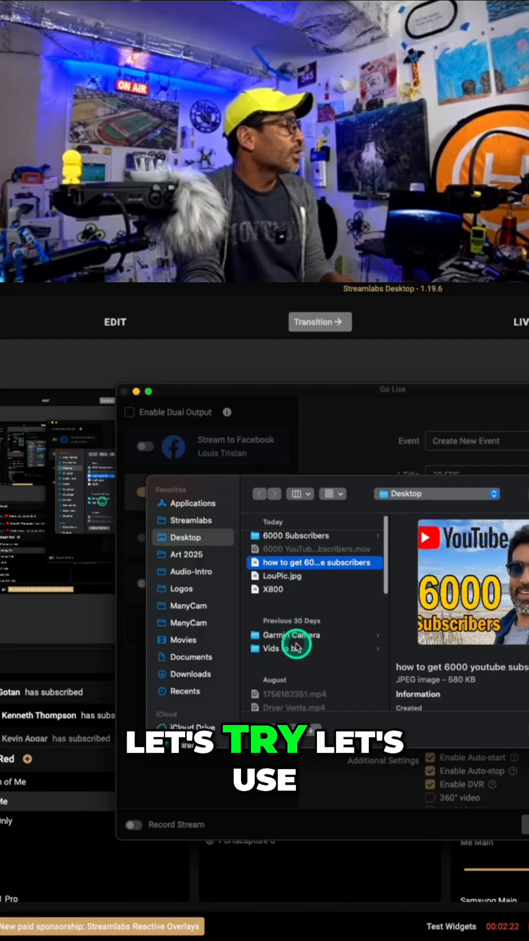
pyautogui.scroll(-3)
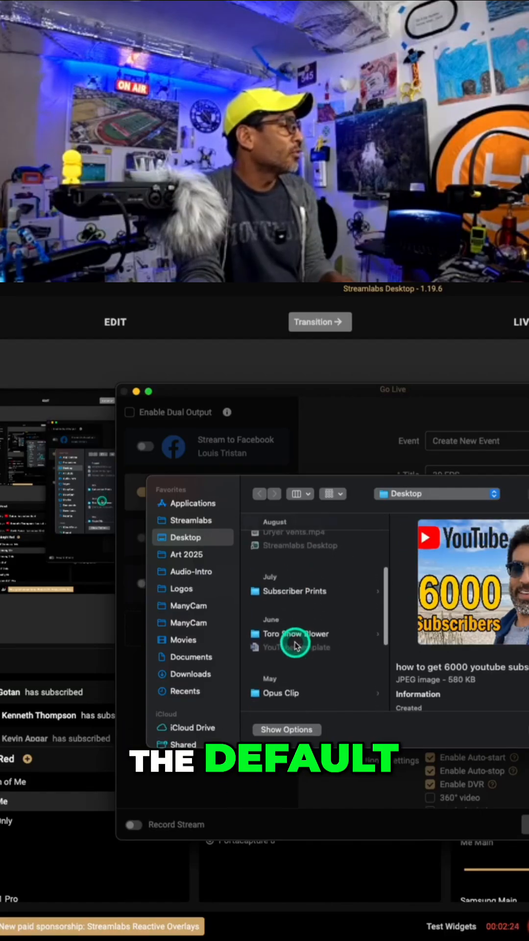
pyautogui.click(290, 652)
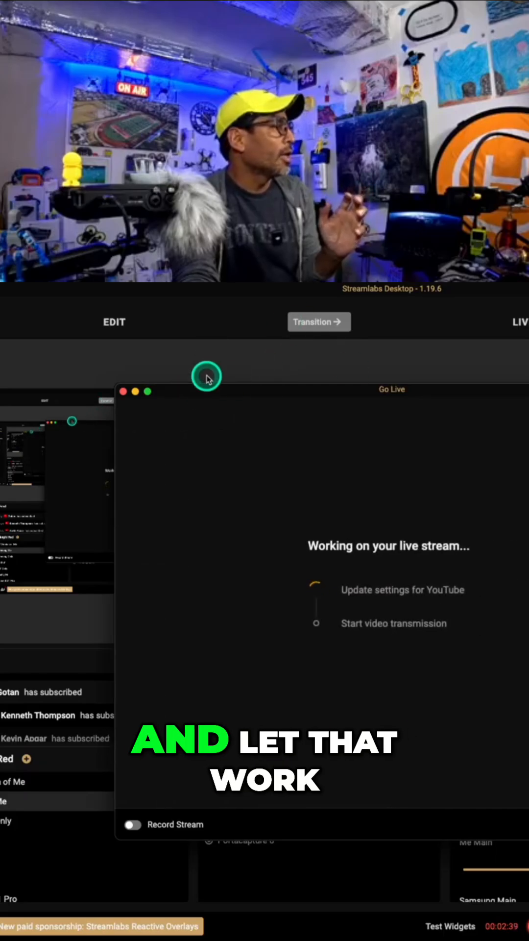
pyautogui.moveTo(193, 313)
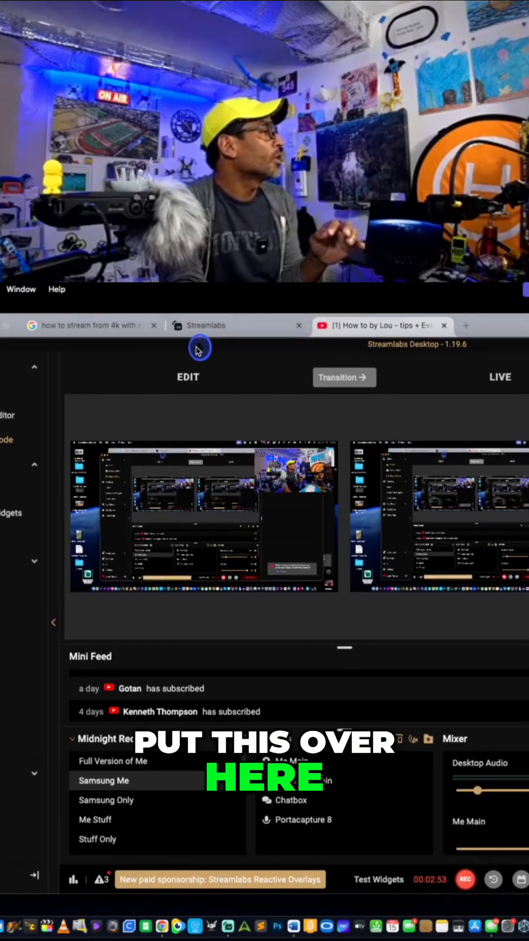
# Bring the YouTube Studio browser tab forward to the Channel content page while the stream runs.
pyautogui.click(381, 324)
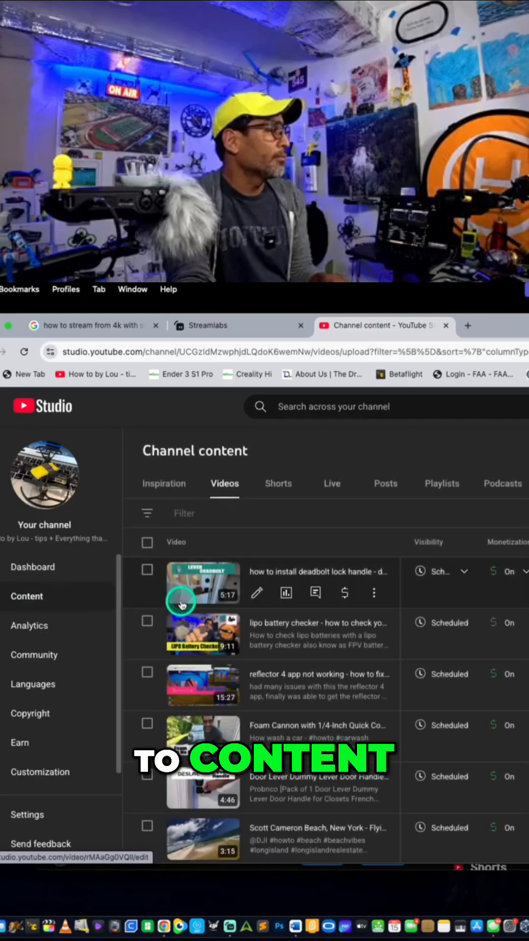
# Open the live stream's Video details in YouTube Studio and launch it in a new tab to check it is live.
pyautogui.click(331, 483)
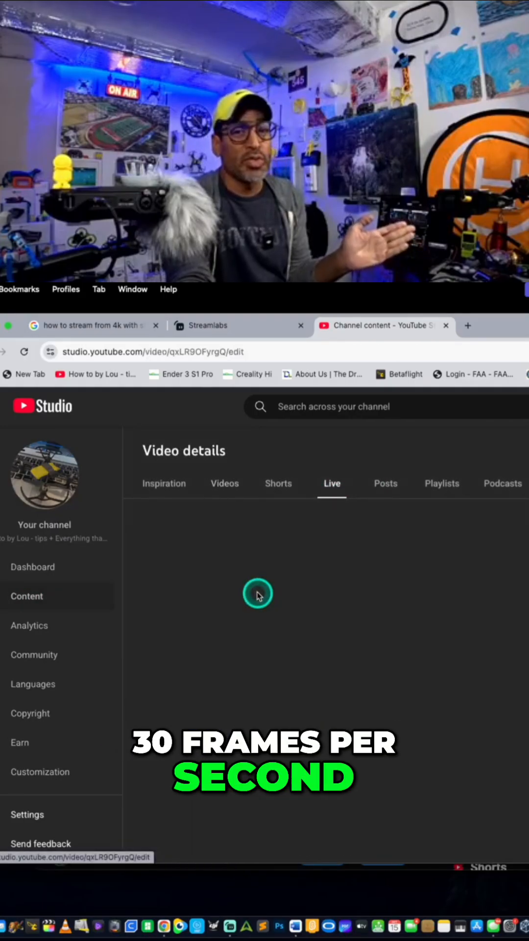
pyautogui.click(467, 326)
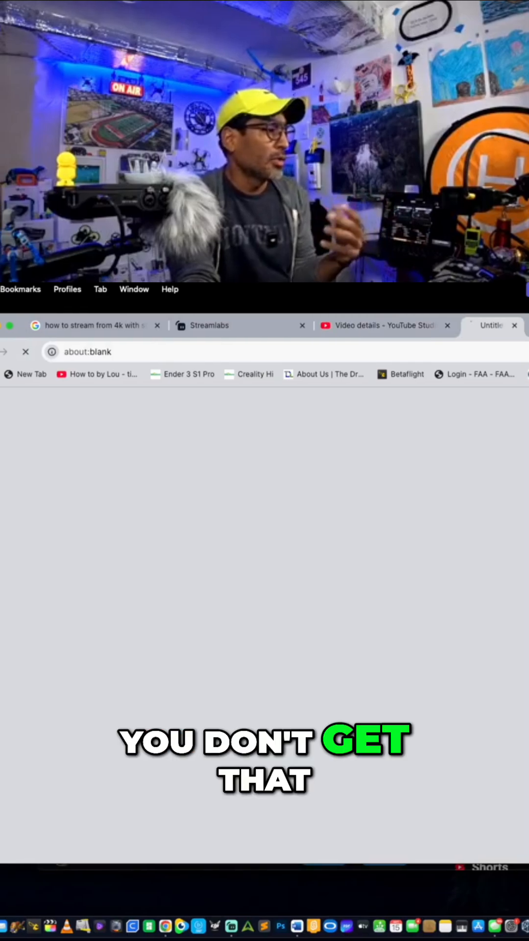